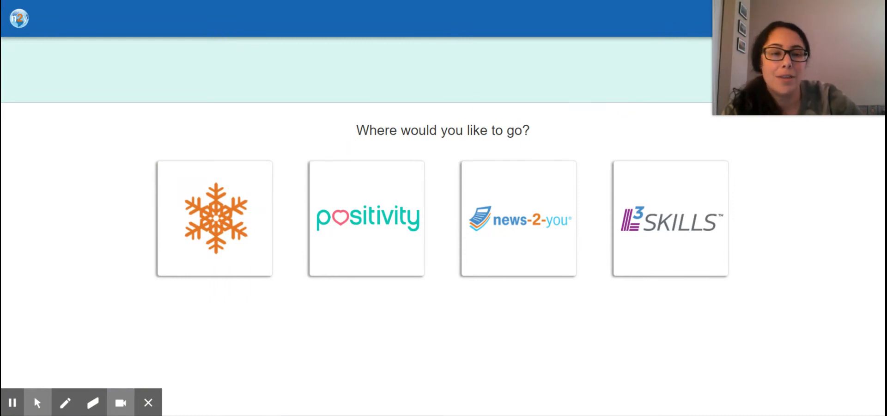
mouse_move(365, 141)
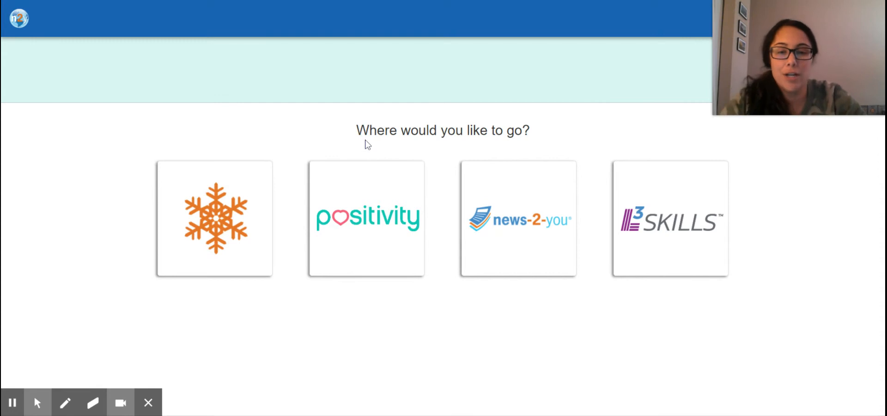
mouse_move(141, 24)
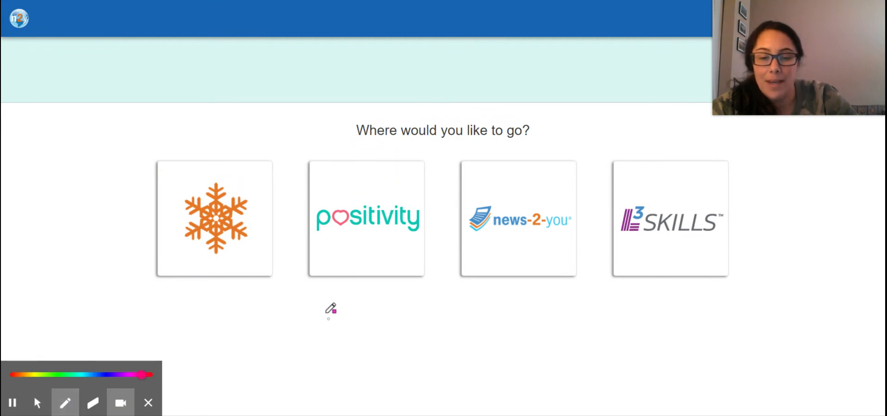
- Drag on screen and click the bottom bar to bring up the n2y landing page
left_click_drag(323, 309, 376, 385)
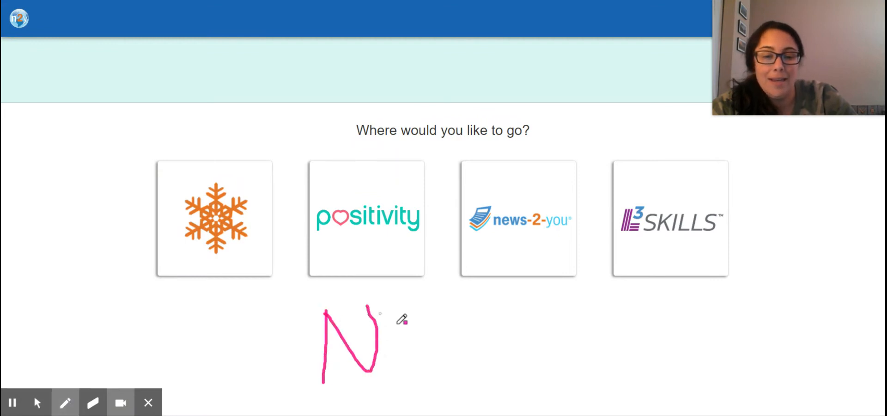
left_click_drag(385, 306, 532, 365)
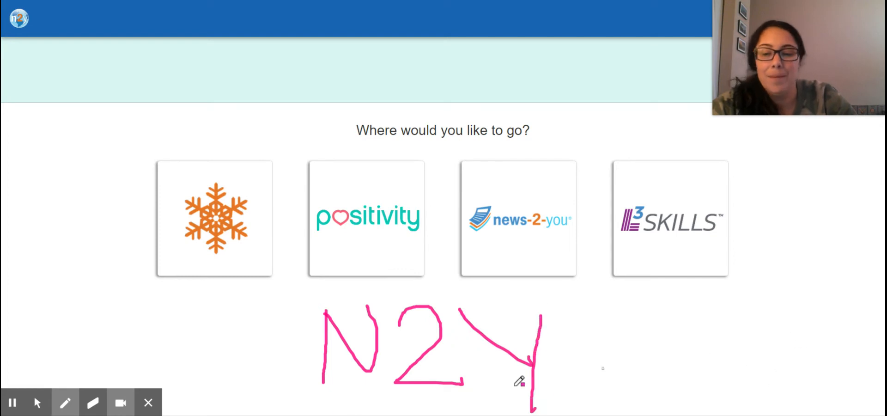
left_click(64, 402)
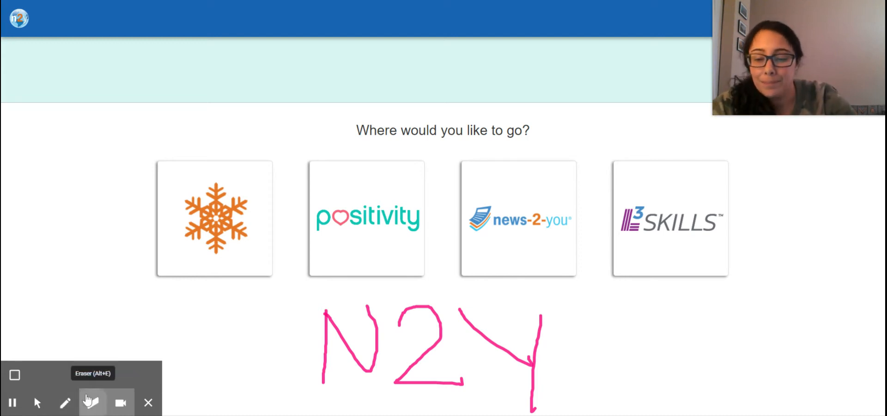
left_click(88, 402)
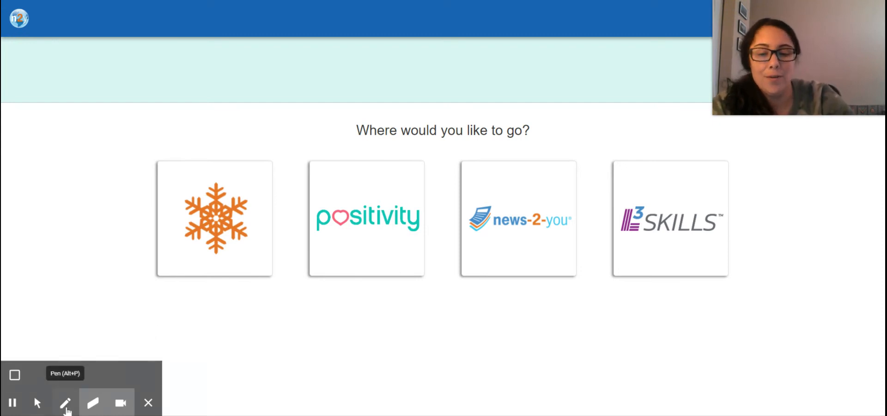
left_click(92, 402)
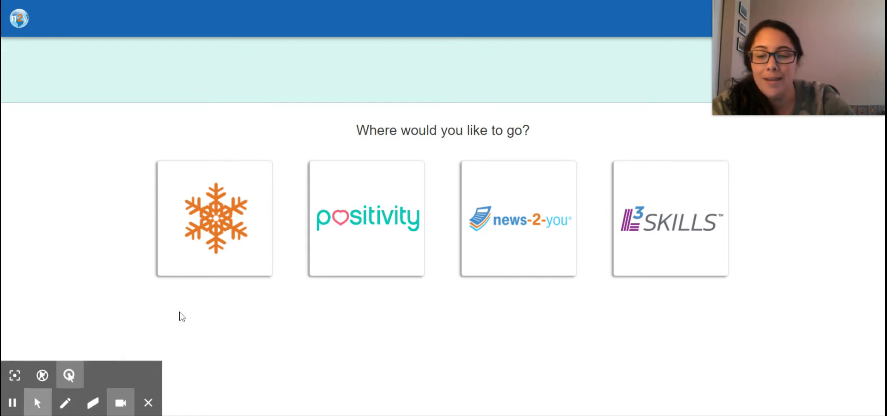
mouse_move(512, 229)
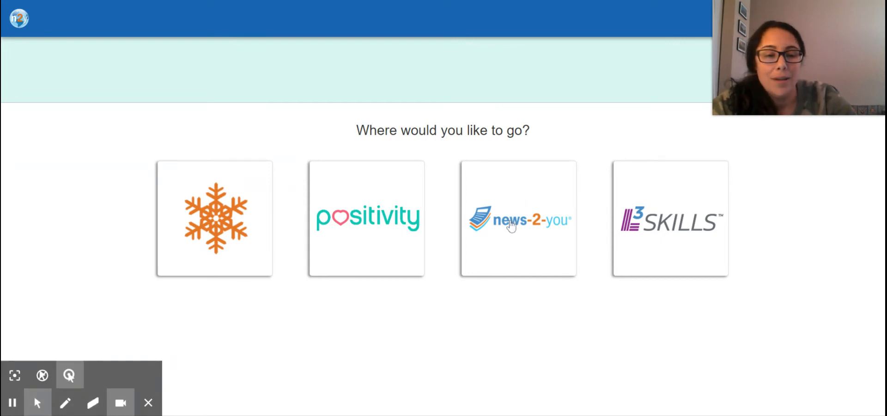
- Open news-2-you and scroll to The Ocean Cleanup edition and Joey's Locker games
left_click(519, 219)
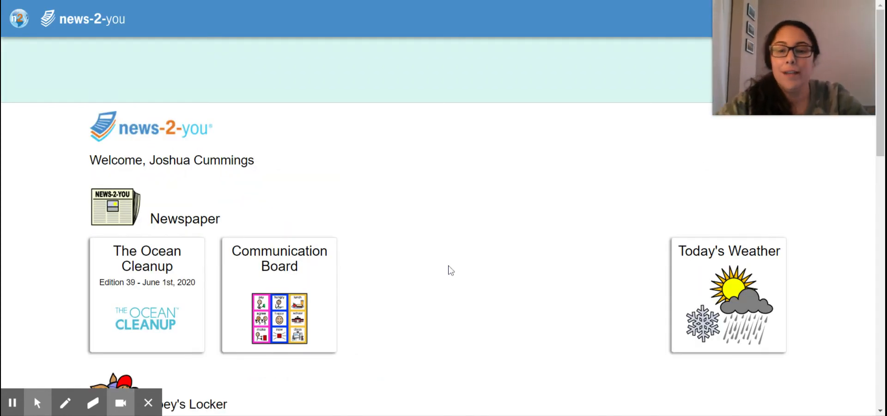
scroll("down", 3)
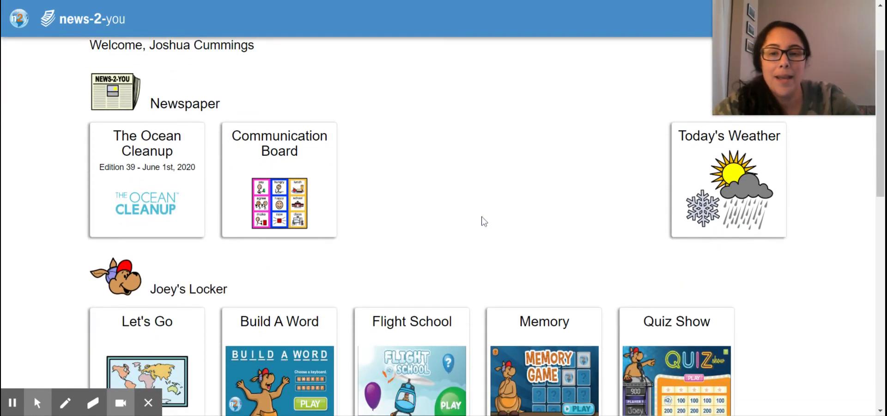
scroll("down", 3)
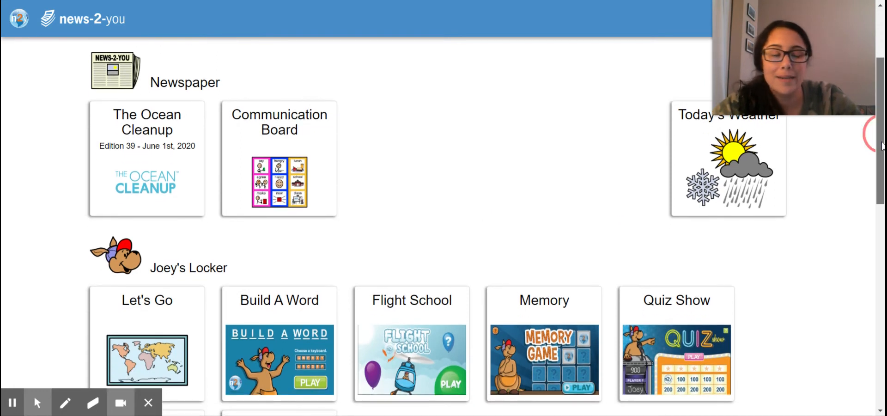
scroll("up", 3)
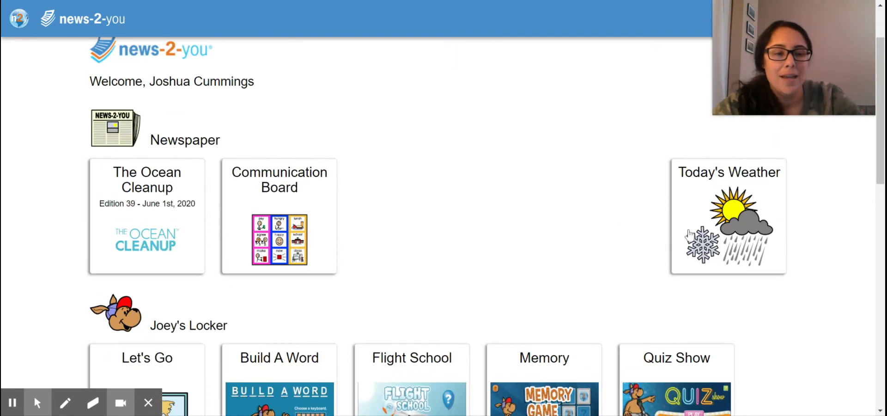
mouse_move(152, 236)
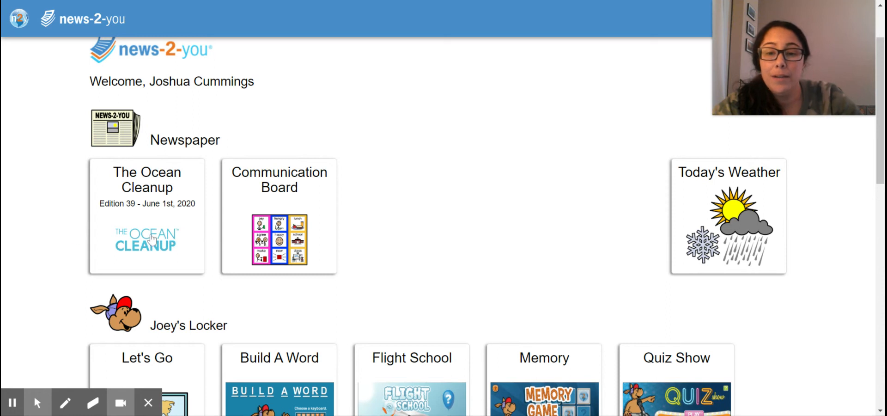
scroll("down", 3)
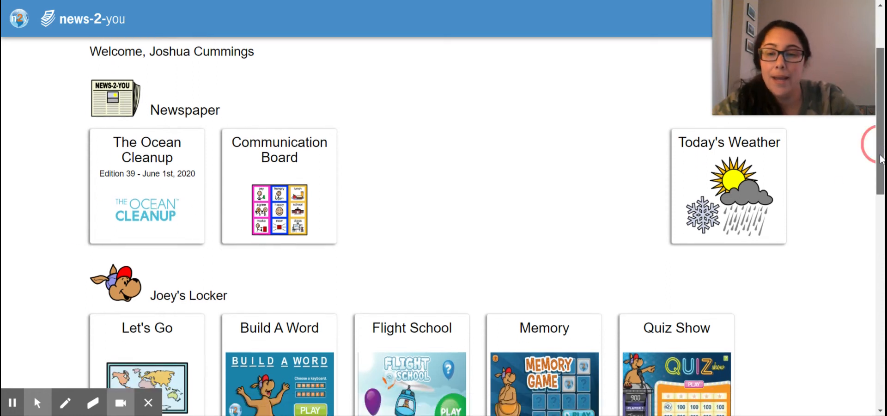
scroll("down", 3)
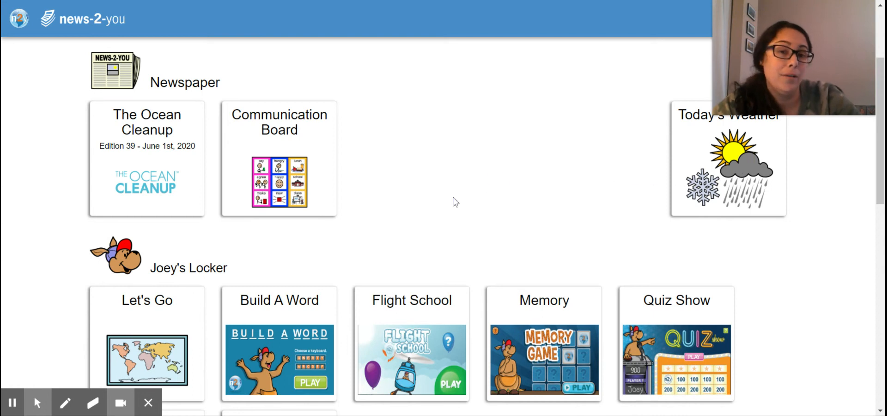
mouse_move(448, 142)
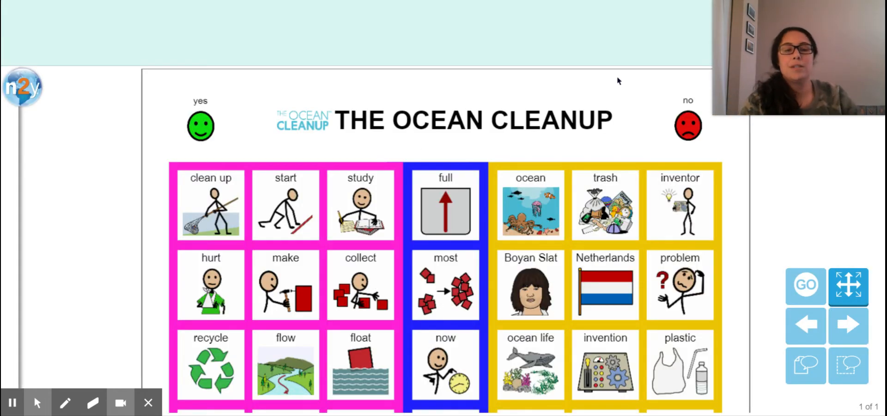
mouse_move(701, 213)
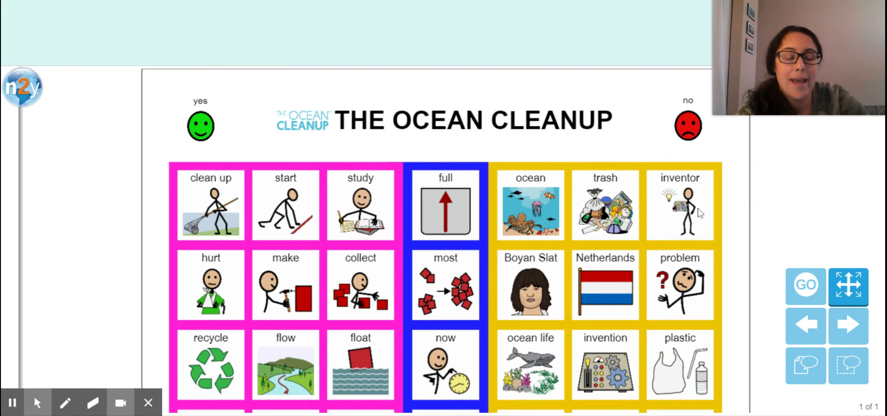
mouse_move(847, 290)
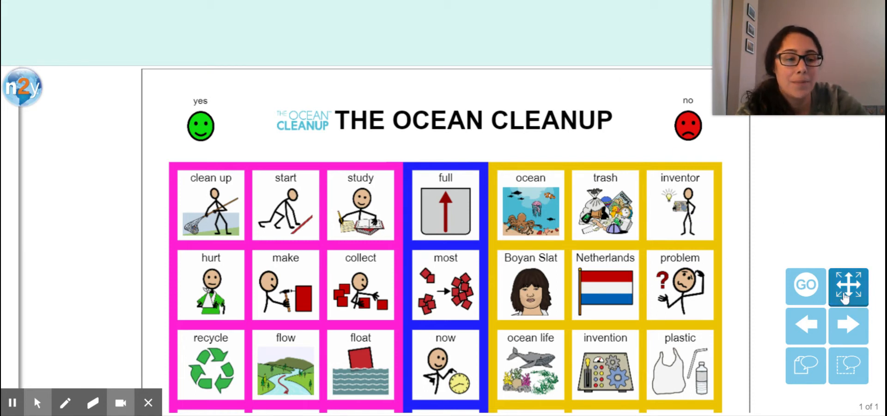
left_click(843, 286)
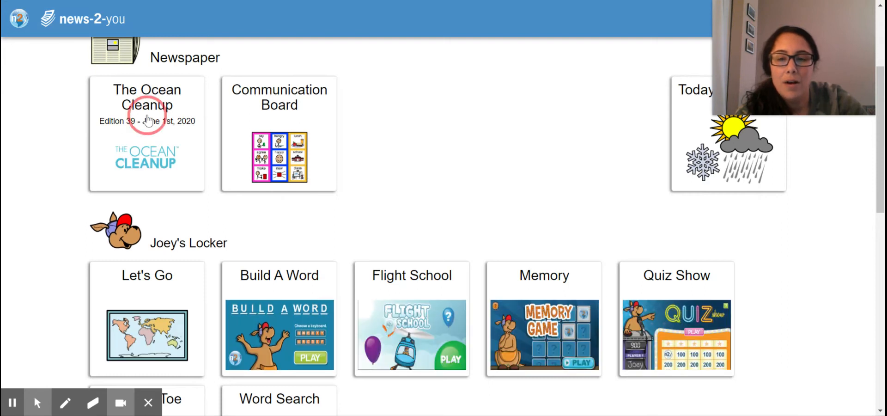
- Open The Ocean Cleanup edition and jump to its Review Page, page 16 of 21
left_click(147, 120)
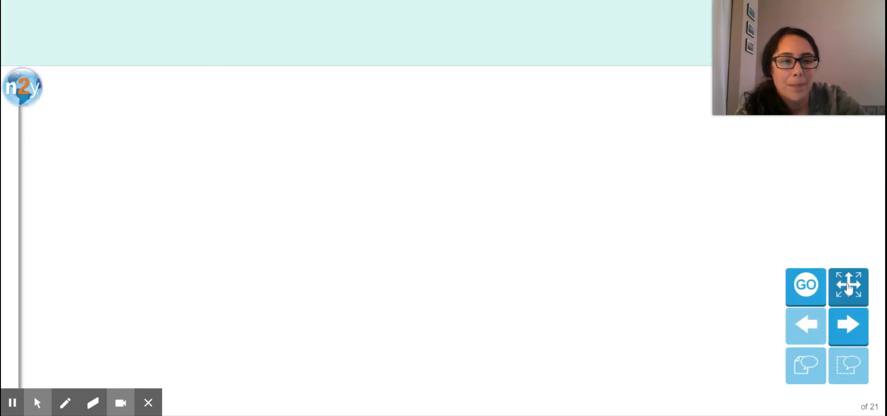
left_click(847, 287)
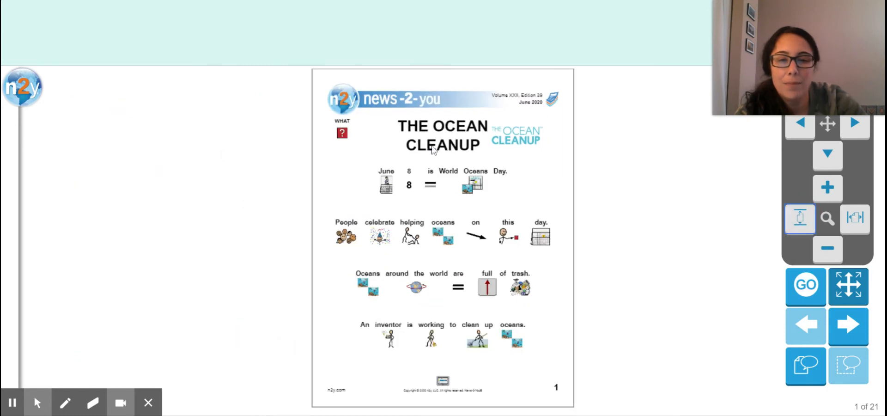
left_click(806, 297)
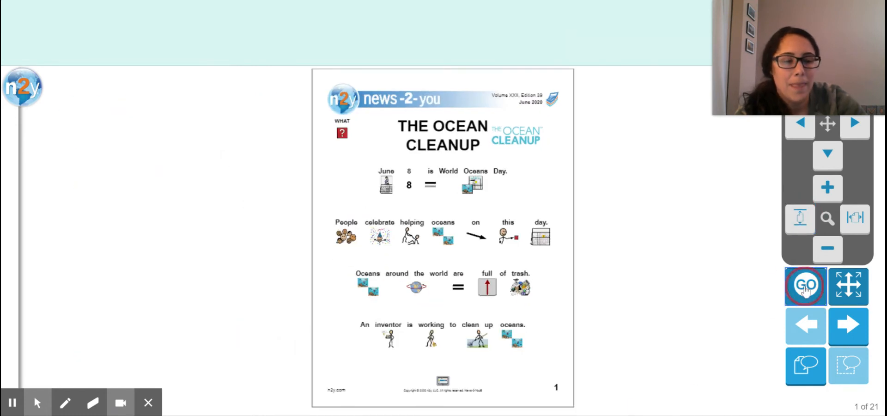
left_click(806, 286)
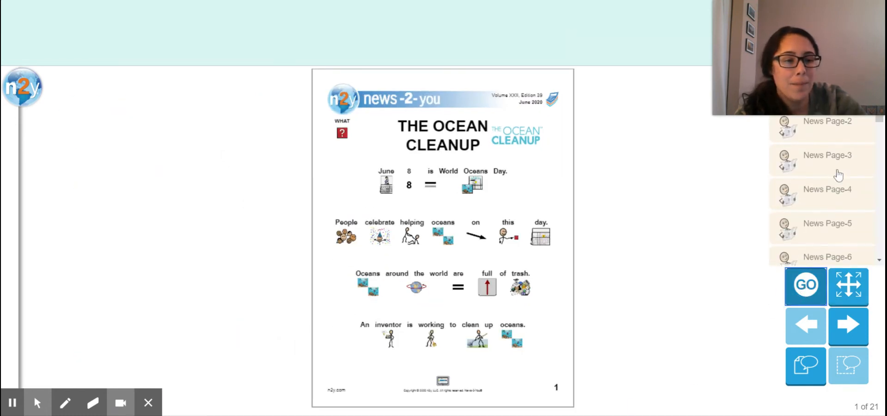
scroll("down", 3)
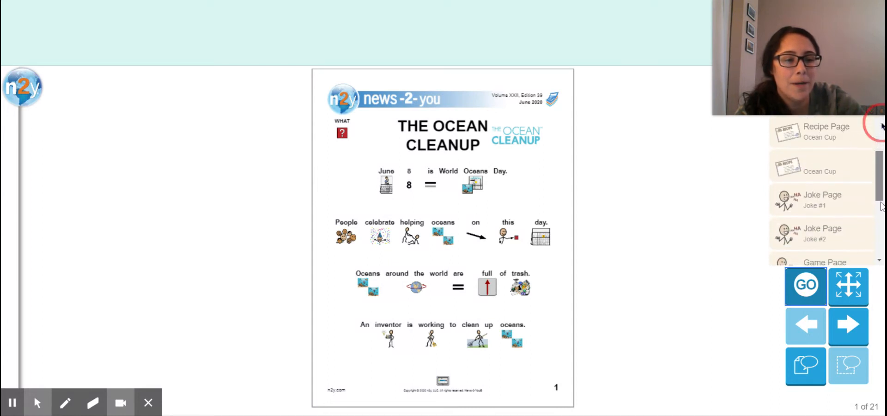
scroll("down", 3)
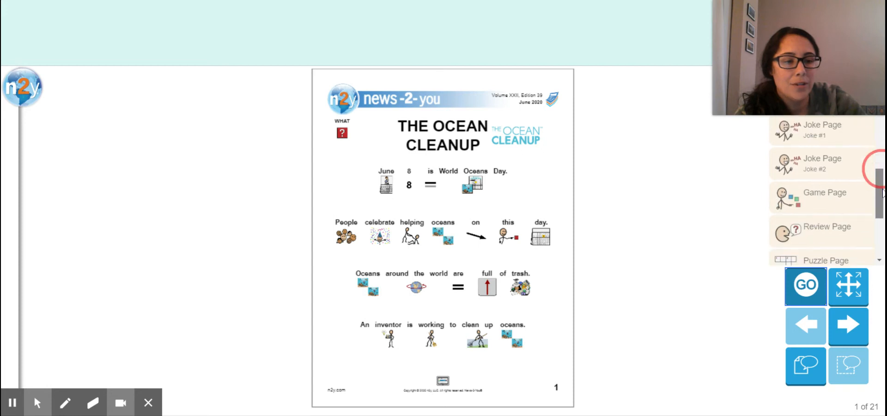
left_click(826, 173)
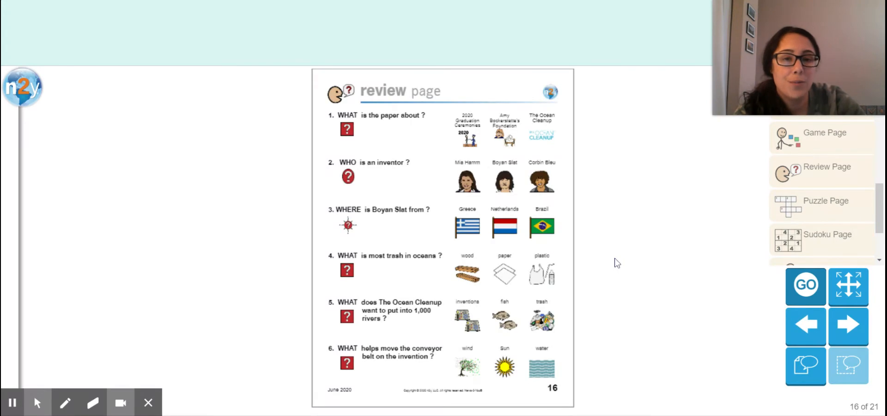
mouse_move(593, 222)
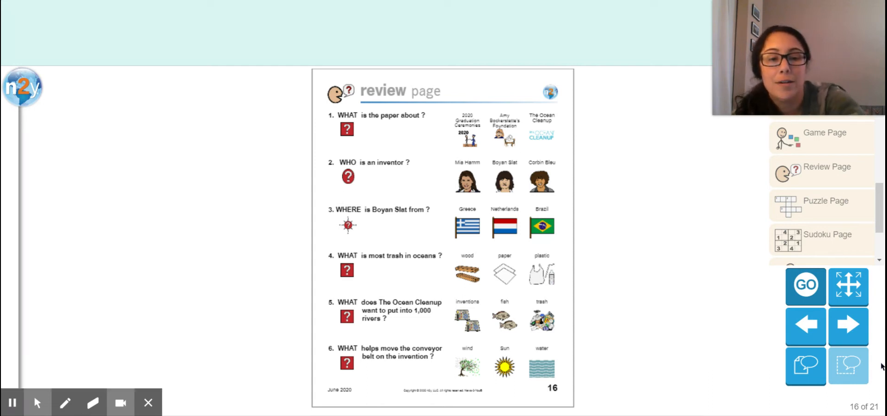
- Hide the page list and mark Boyan Slat as the inventor answer
left_click(542, 130)
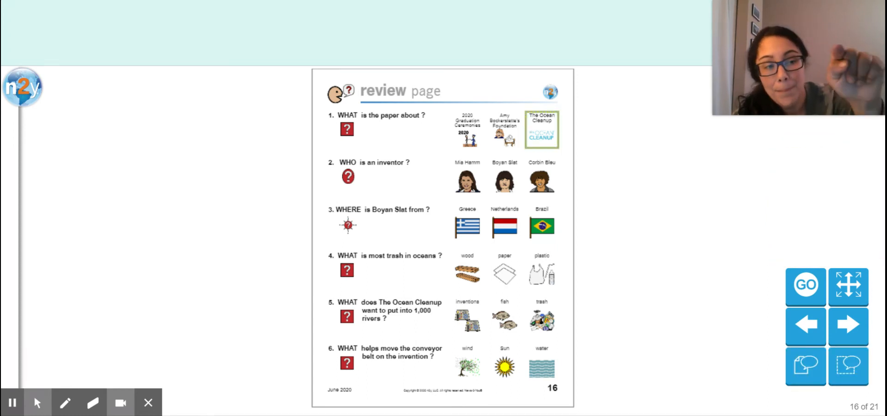
left_click(121, 402)
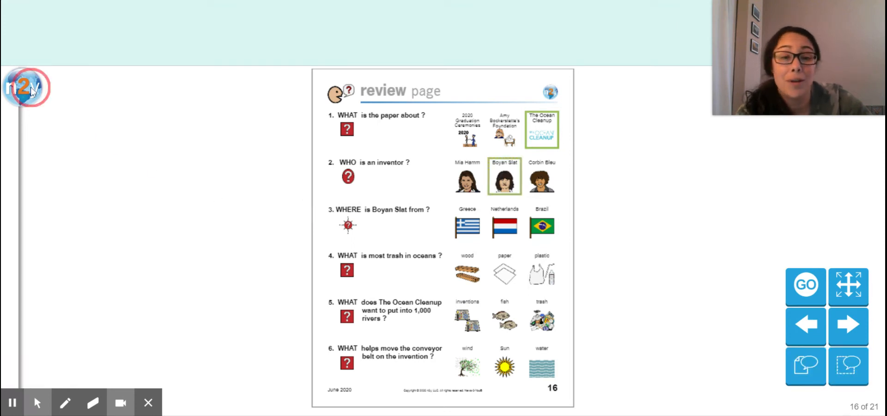
- Leave the newspaper through the n2y menu's Home option and scroll the home page
left_click(25, 88)
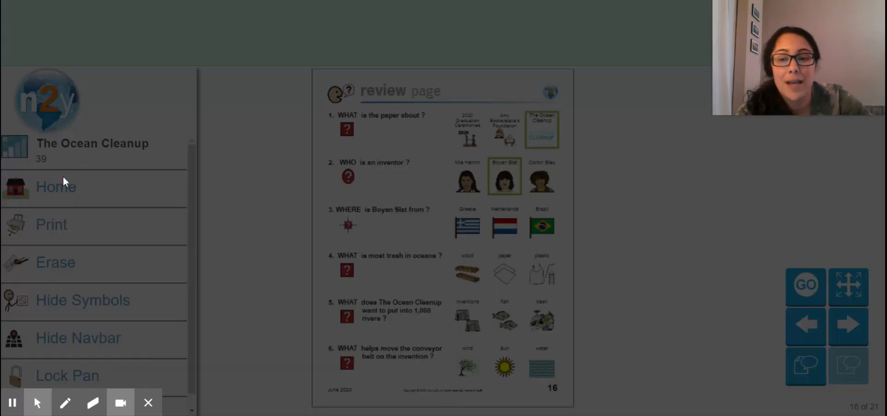
left_click(55, 186)
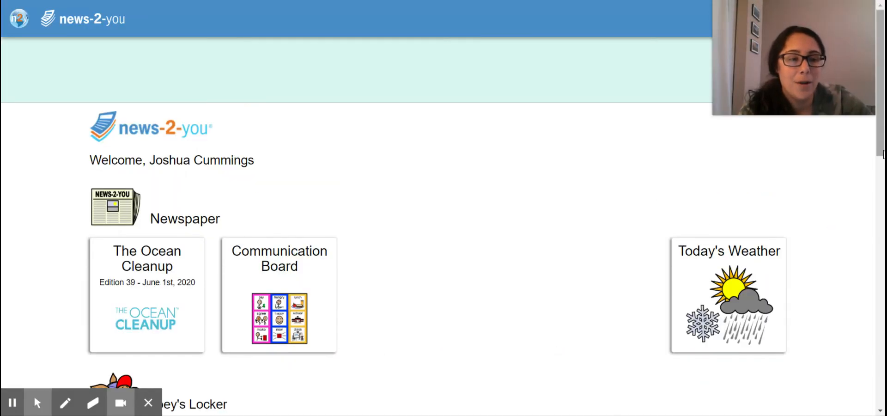
scroll("down", 3)
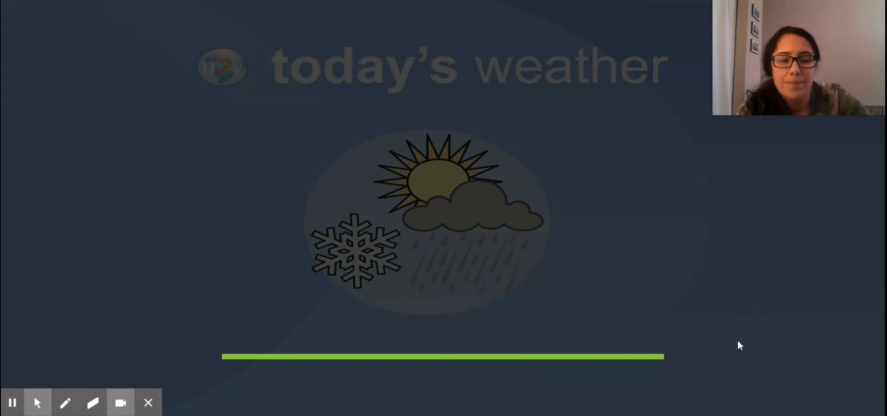
mouse_move(719, 307)
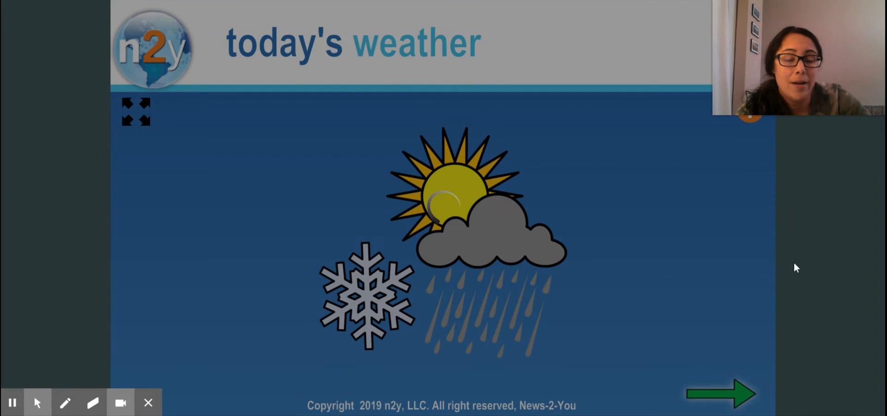
- Answer Today's Weather with Monday, June, 1 and sunny, passing the temperature question
left_click(730, 404)
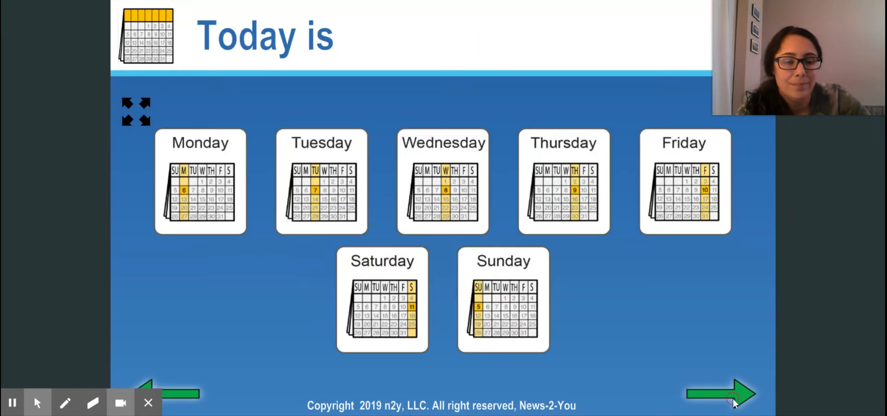
mouse_move(313, 217)
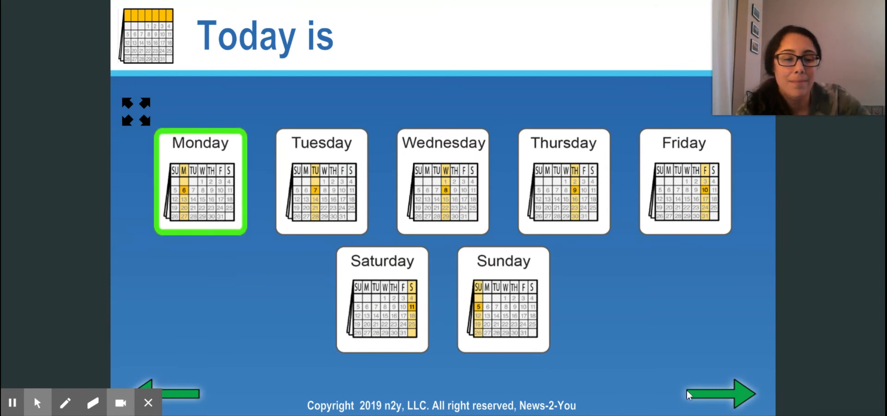
left_click(728, 394)
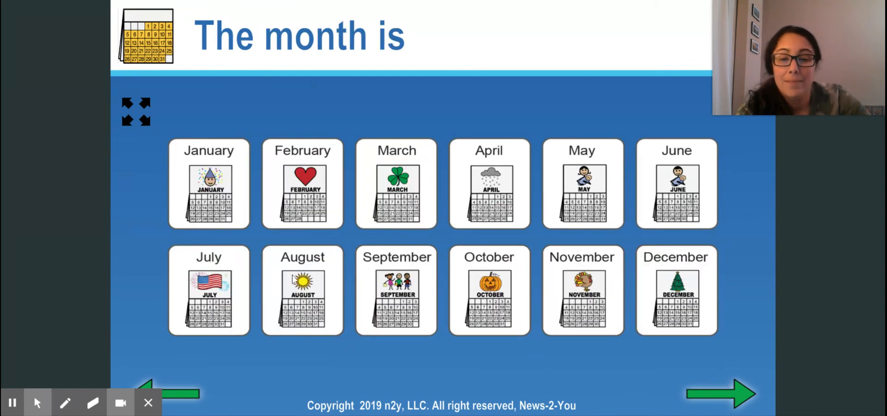
left_click(677, 188)
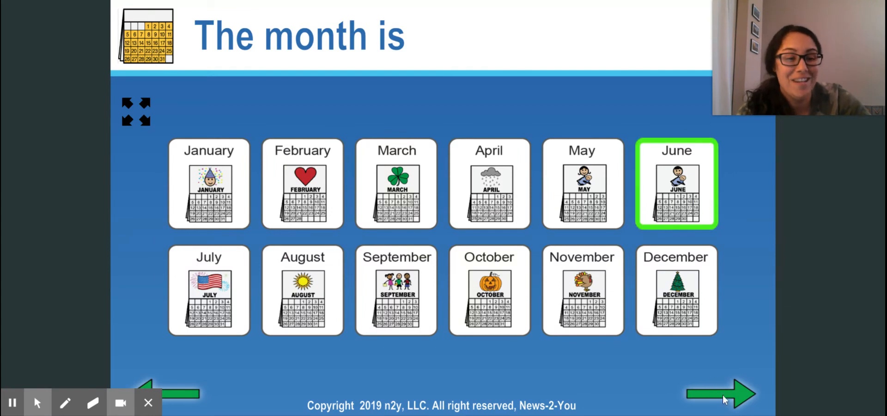
left_click(733, 398)
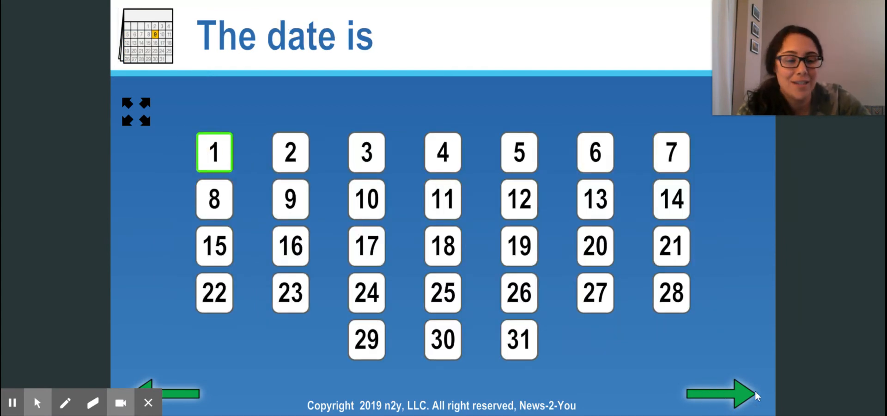
left_click(725, 402)
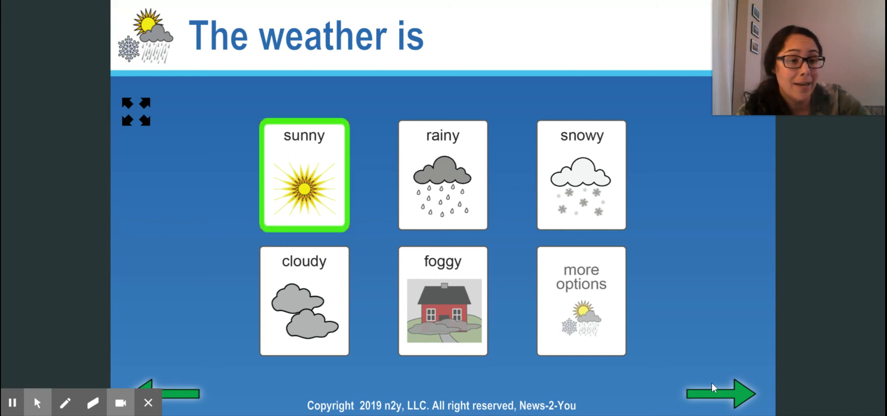
left_click(722, 405)
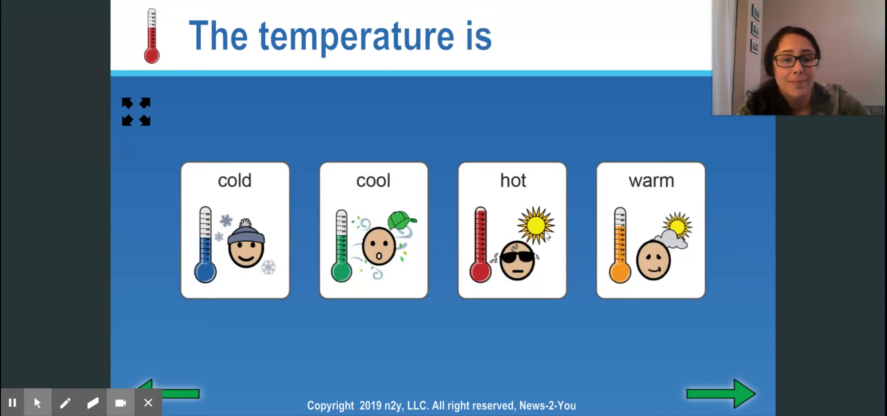
left_click(724, 402)
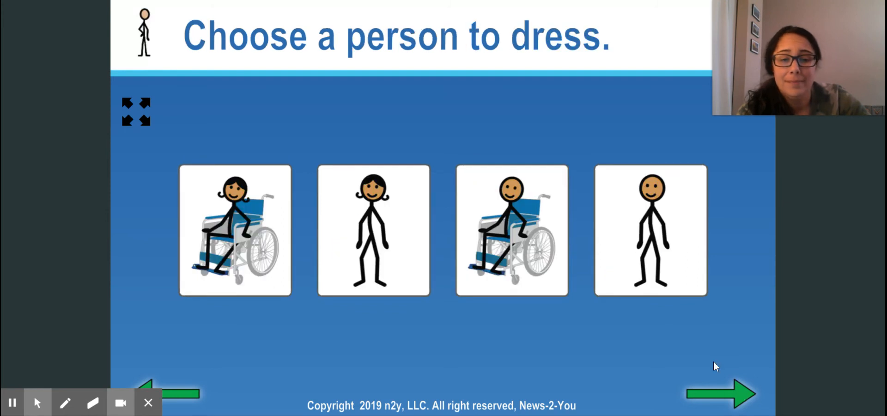
- Pick the standing girl and dress her in shorts and a tank top
left_click(650, 232)
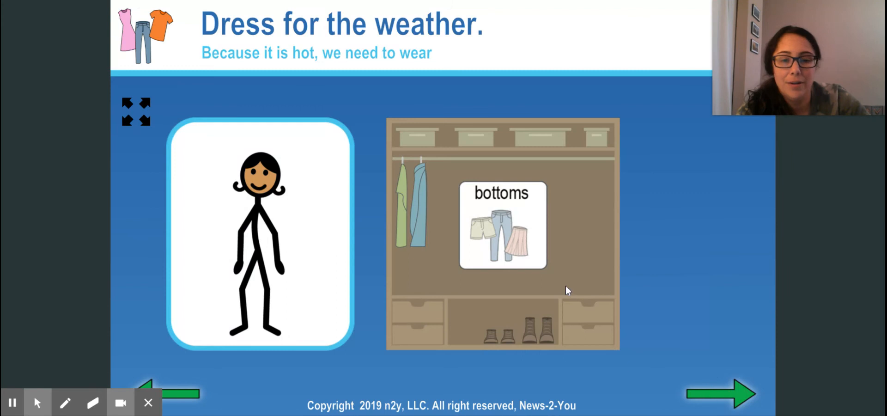
left_click(502, 226)
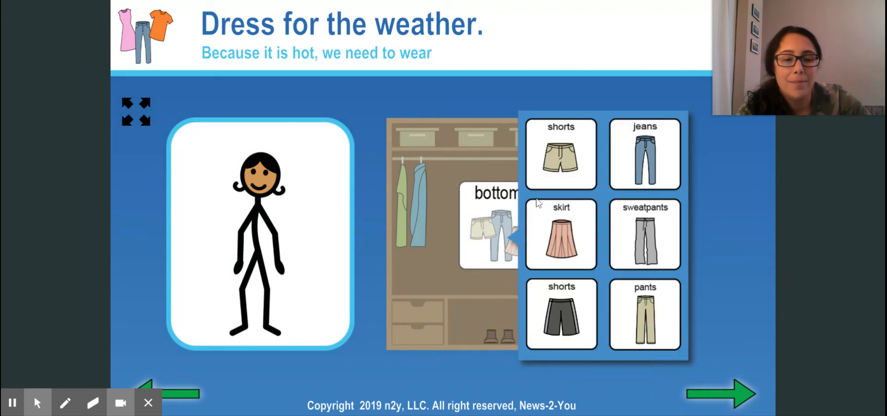
left_click(561, 155)
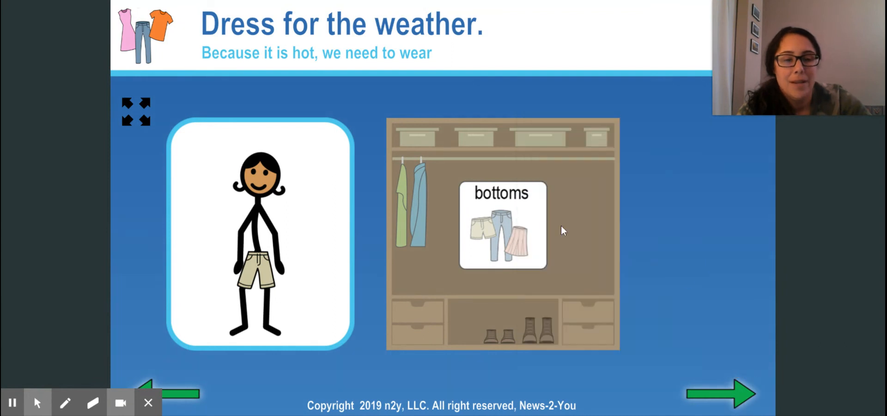
left_click(502, 230)
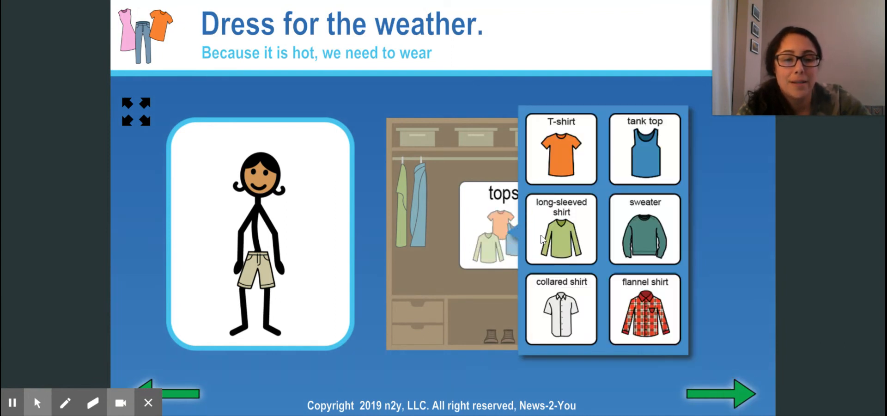
left_click(644, 150)
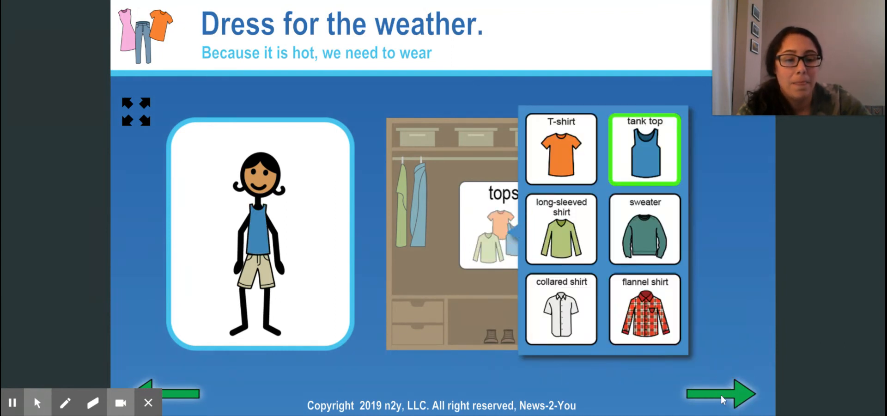
mouse_move(645, 271)
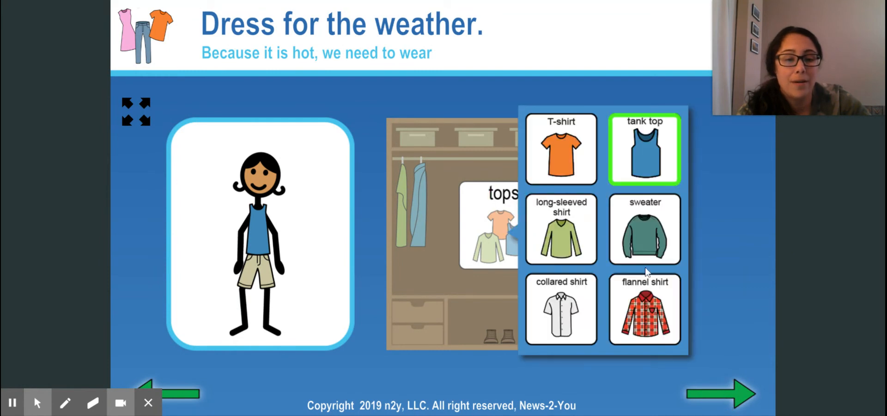
left_click(645, 230)
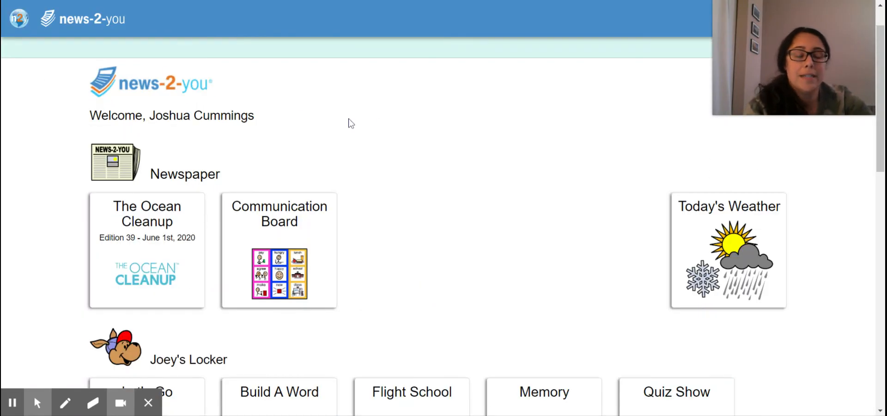
- Scroll the home page past Joey's Locker games down to the Breaking News tiles
scroll("down", 3)
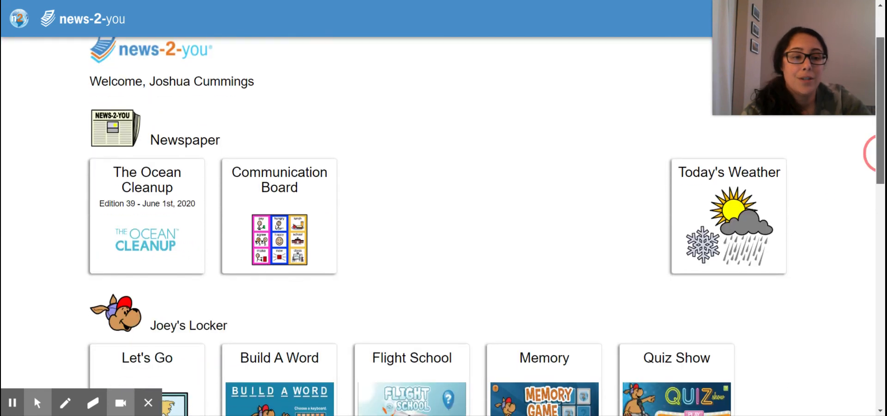
scroll("down", 3)
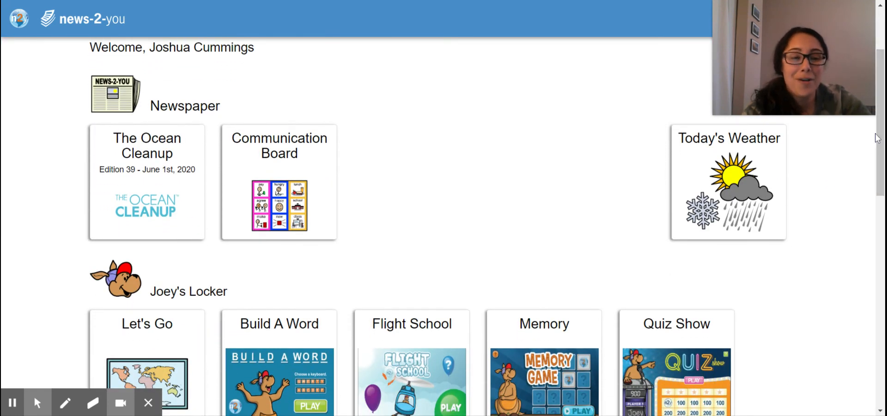
scroll("down", 3)
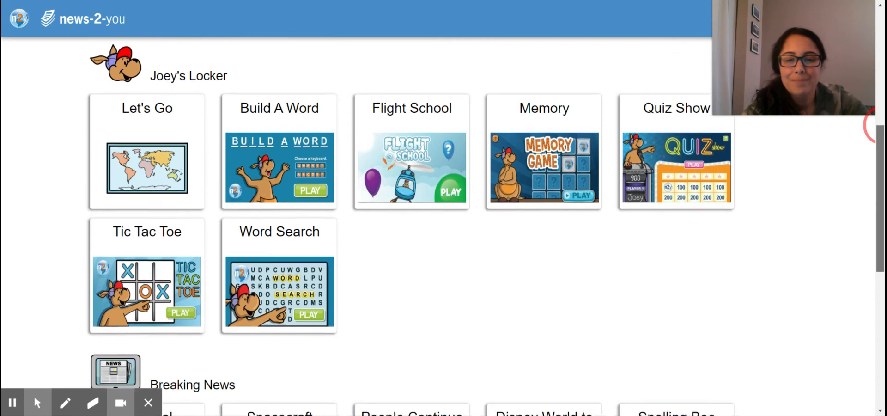
scroll("down", 3)
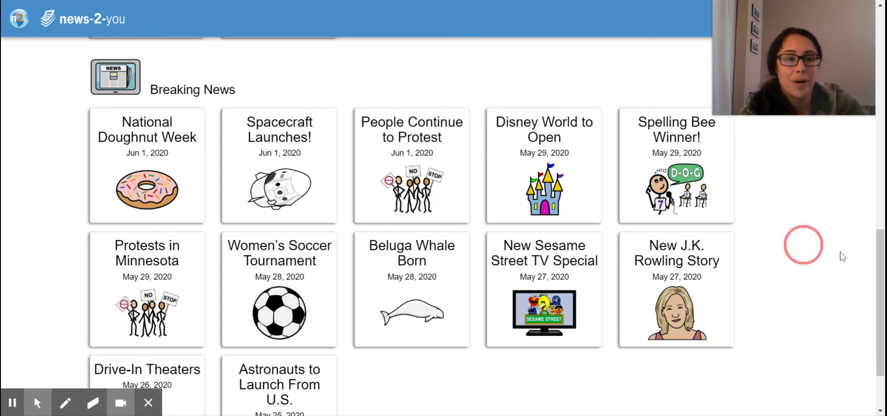
mouse_move(490, 132)
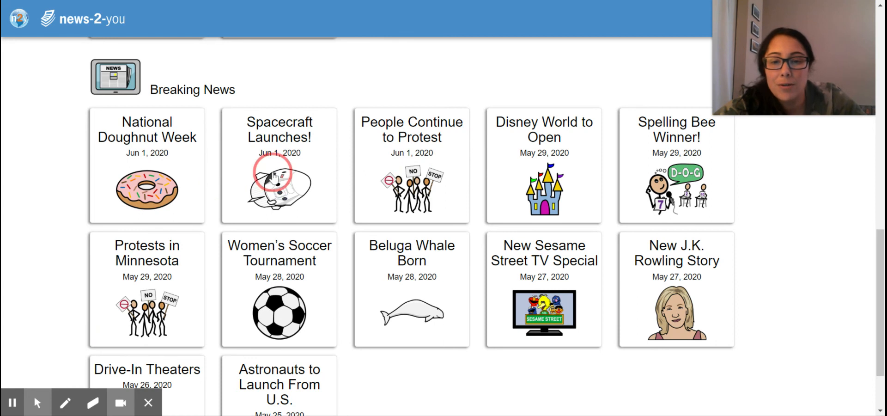
- Open Spacecraft Launches!, fit the page to view, and show its three-page list
left_click(278, 180)
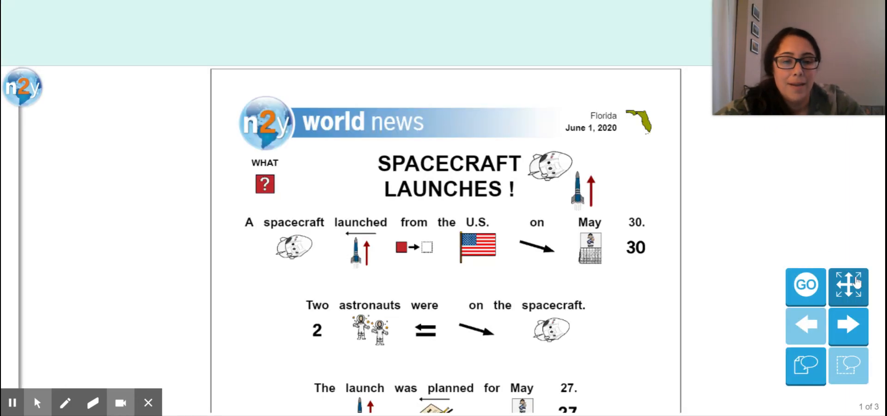
left_click(849, 286)
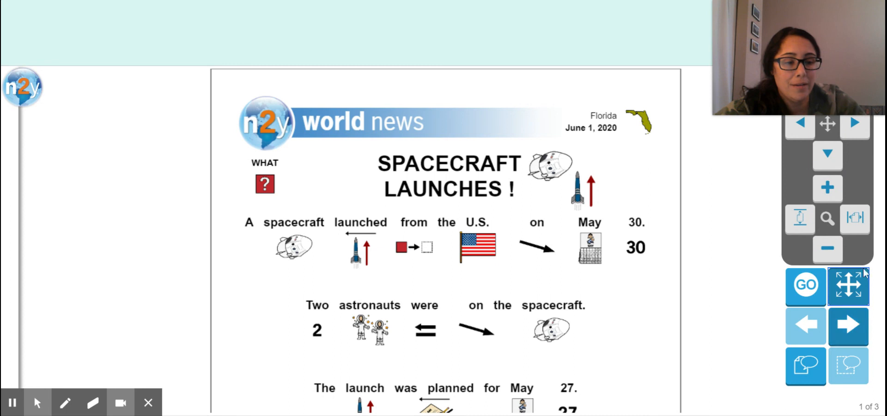
left_click(801, 218)
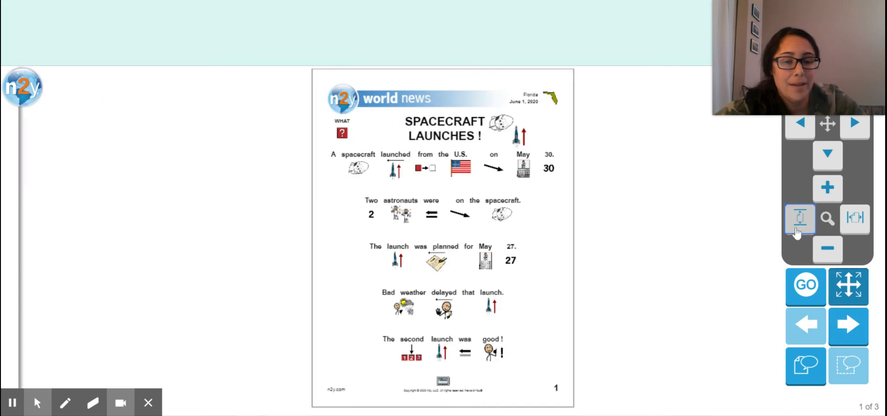
left_click(855, 218)
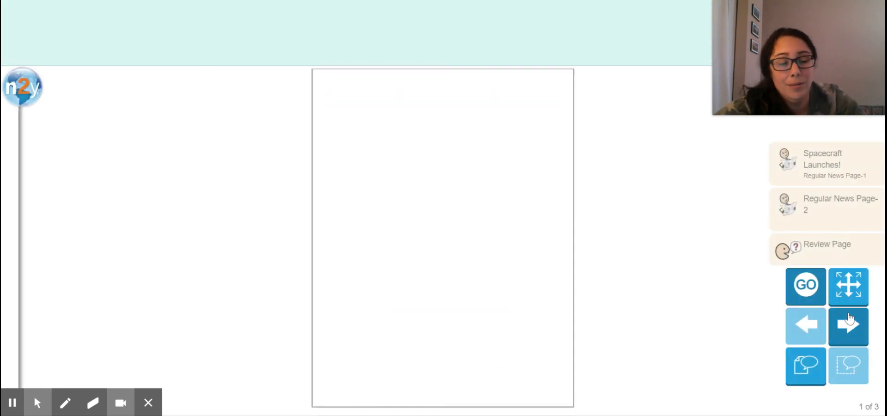
- Go to page 2 of the story, then return to the n2y home page
left_click(849, 328)
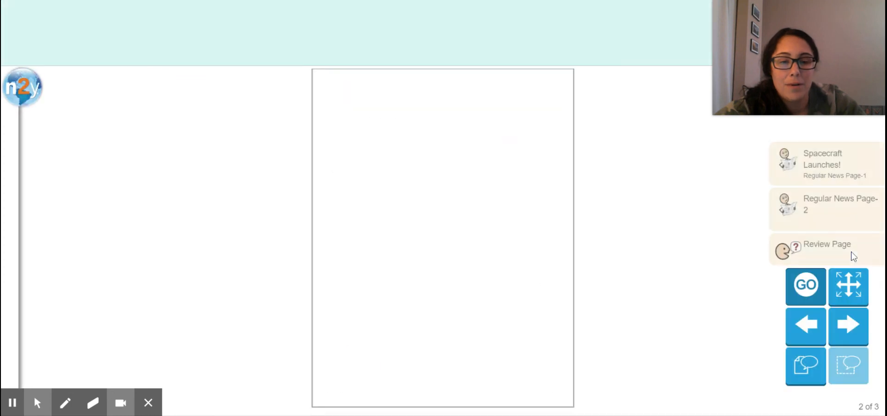
left_click(849, 326)
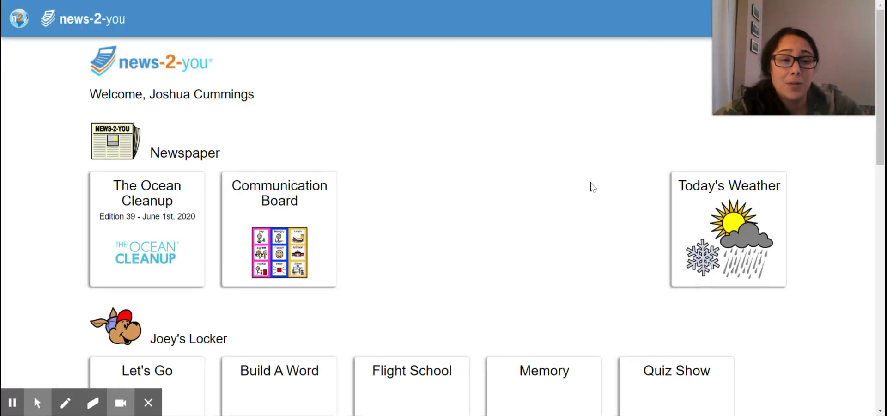
scroll("down", 3)
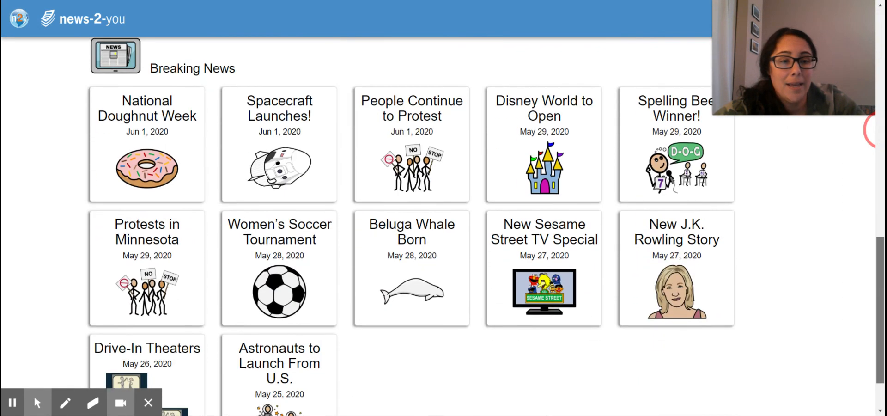
scroll("down", 3)
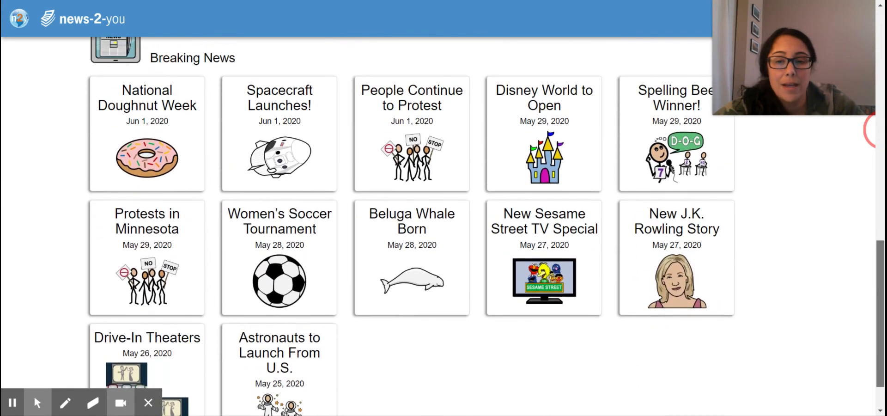
scroll("down", 3)
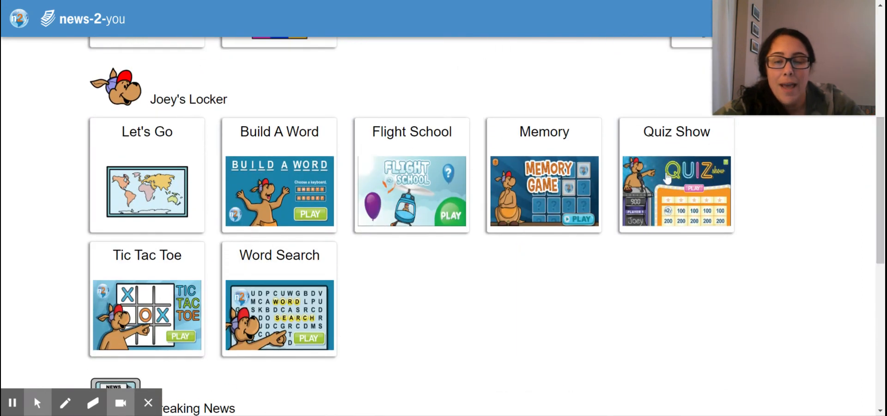